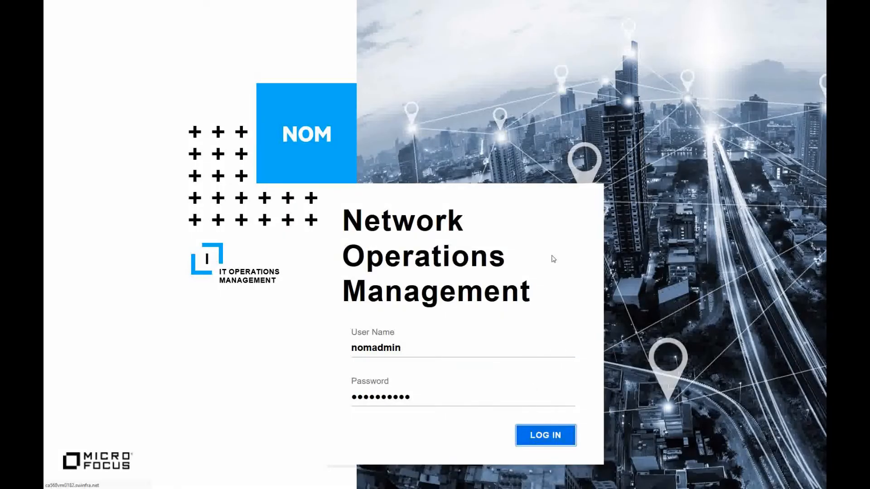
Log in as administrator and view the installed licenses, showing only the NOM InstantOn 60-day license.
click(544, 434)
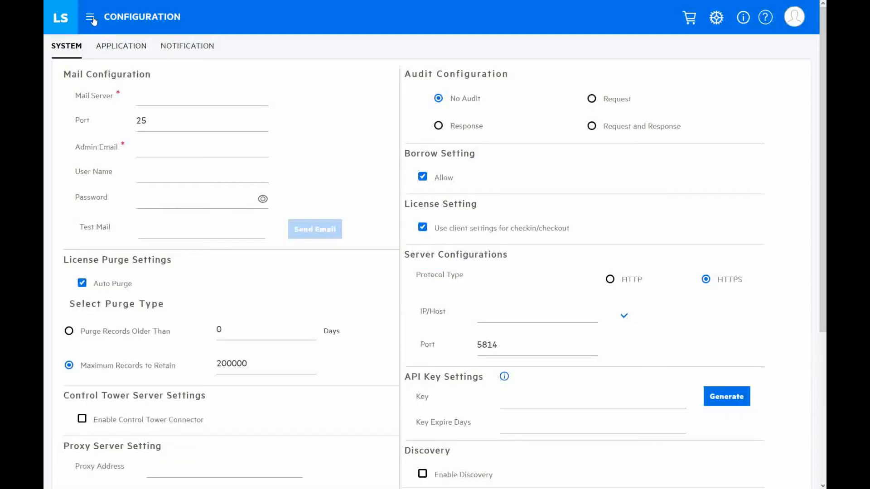
click(89, 17)
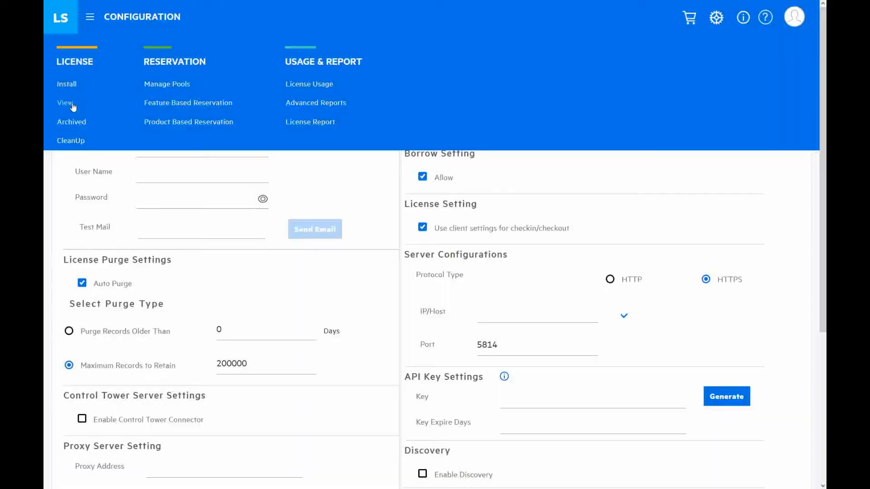
click(66, 103)
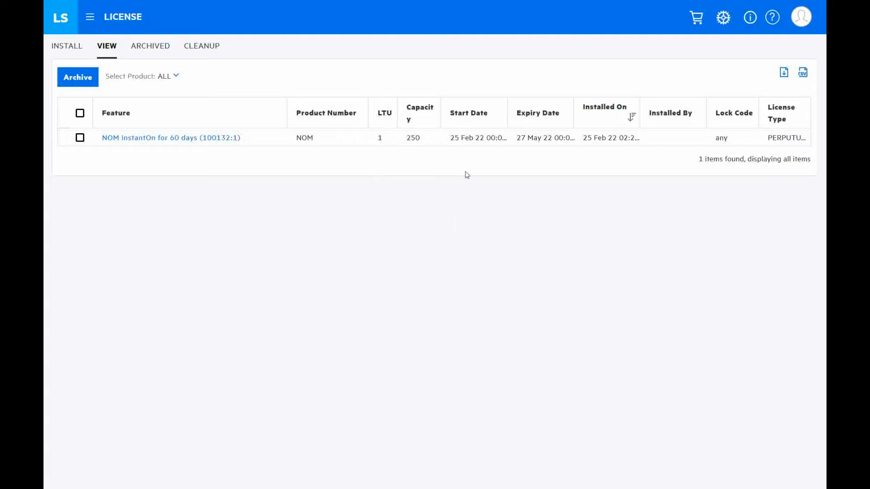
mouse_move(525, 163)
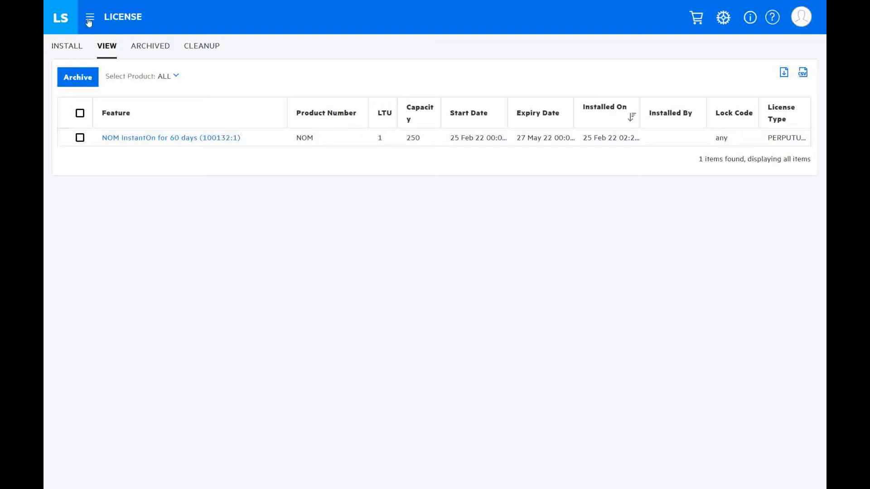
Add the NOM Express and NOM_BVD.dat license files under License > Install.
click(90, 16)
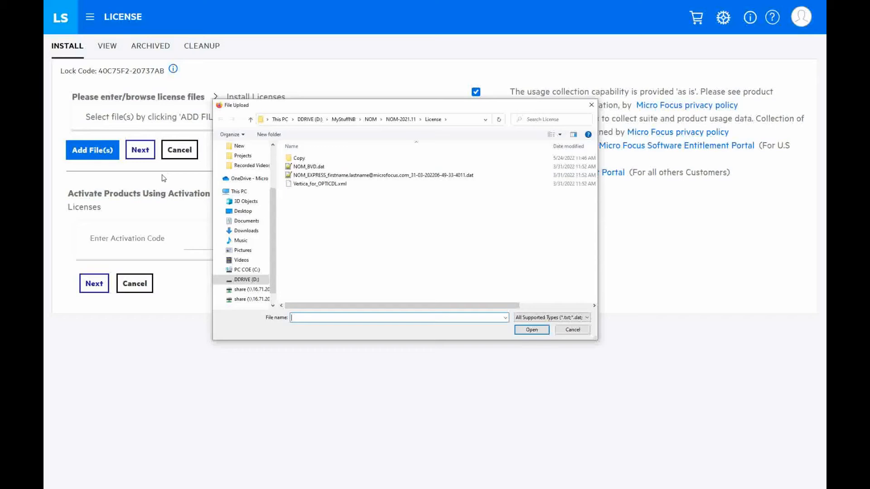
click(382, 175)
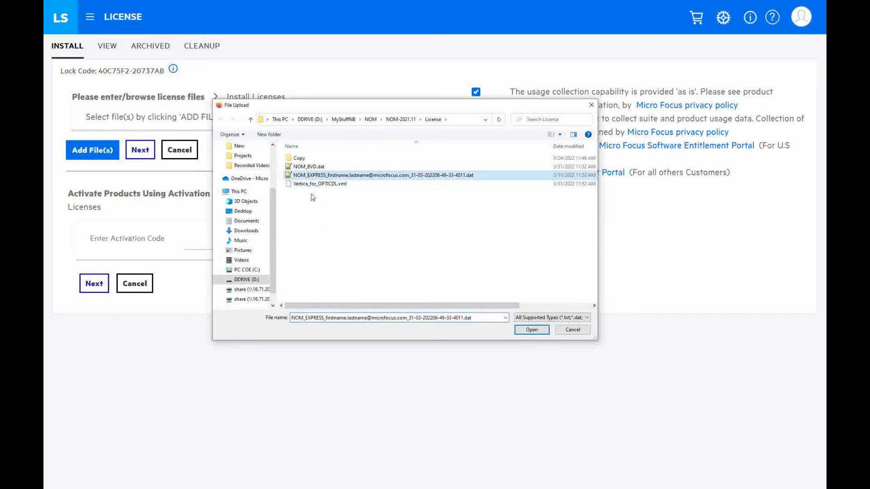
click(307, 167)
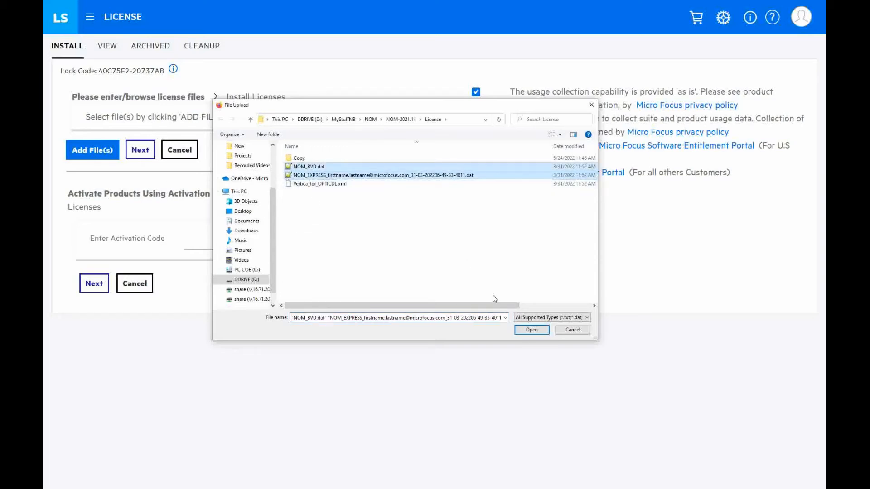
click(530, 329)
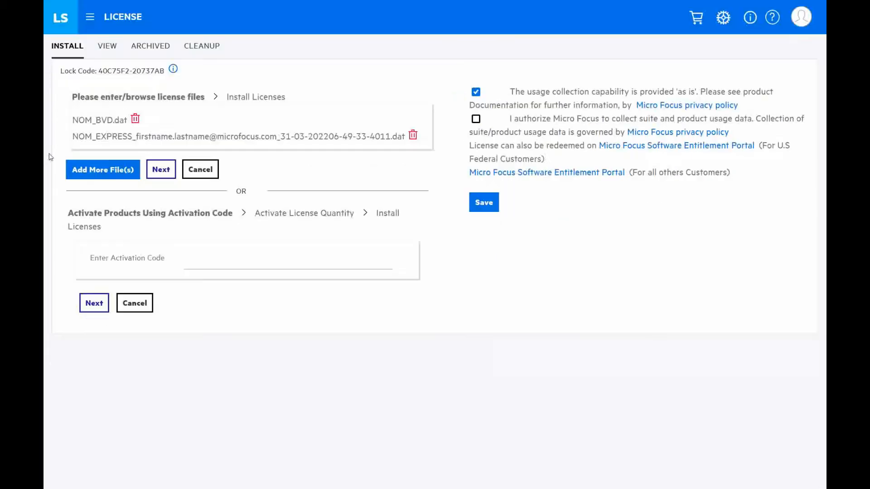
Proceed and install the three listed NOM-Express licenses.
click(162, 169)
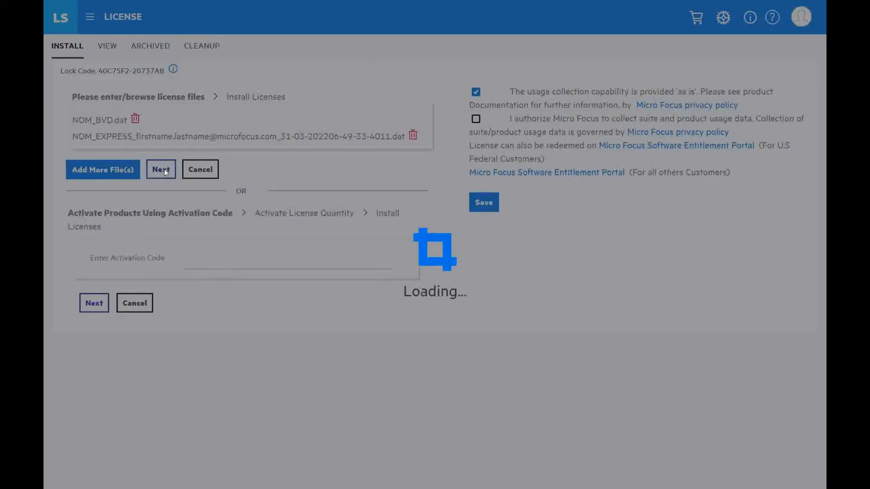
click(160, 169)
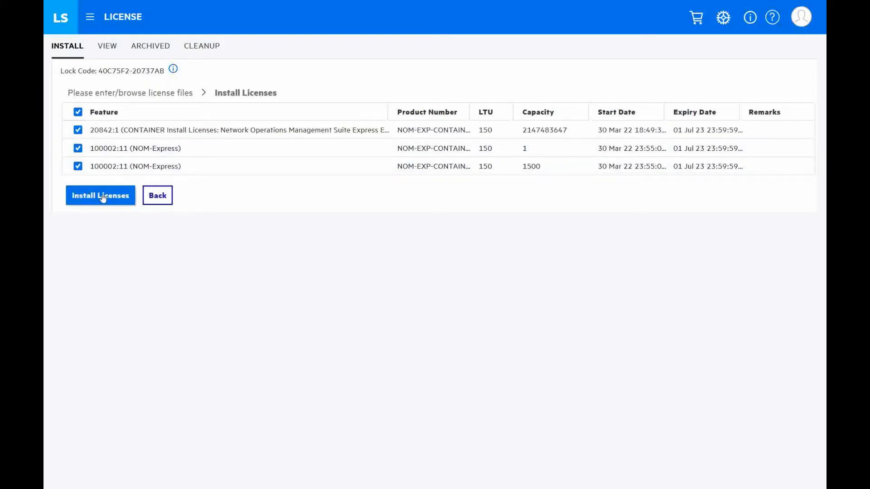
click(100, 196)
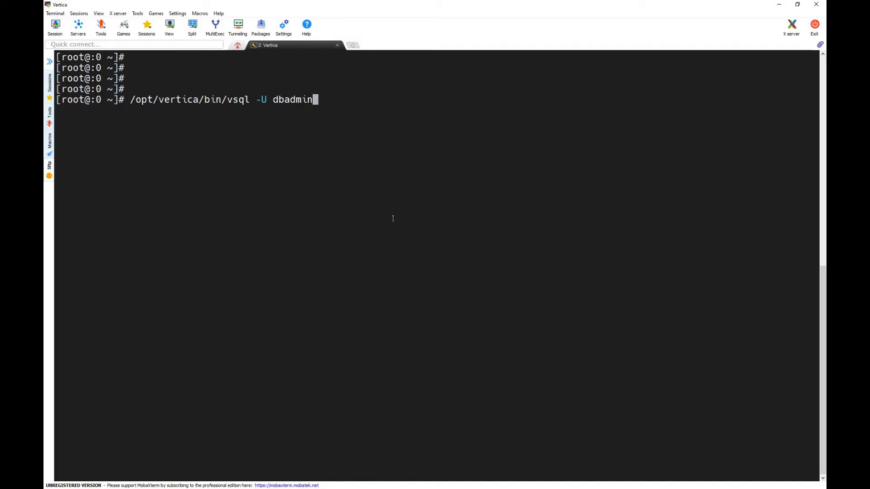
mouse_move(334, 128)
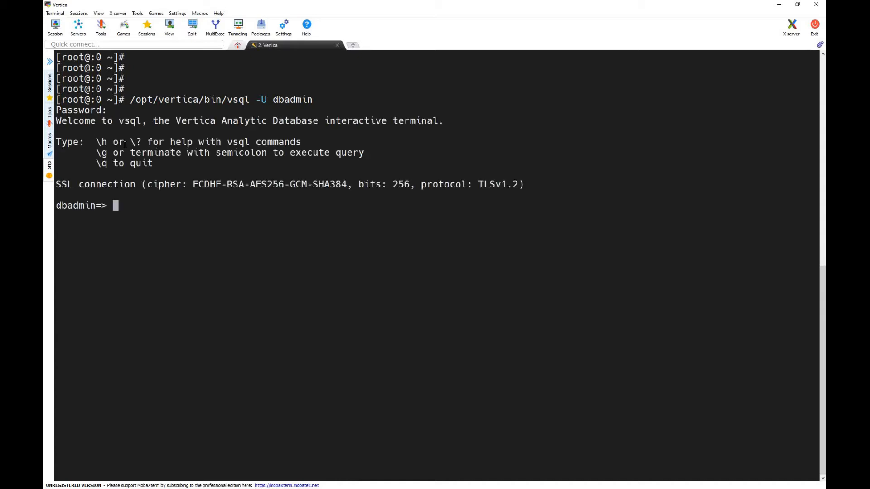
mouse_move(560, 431)
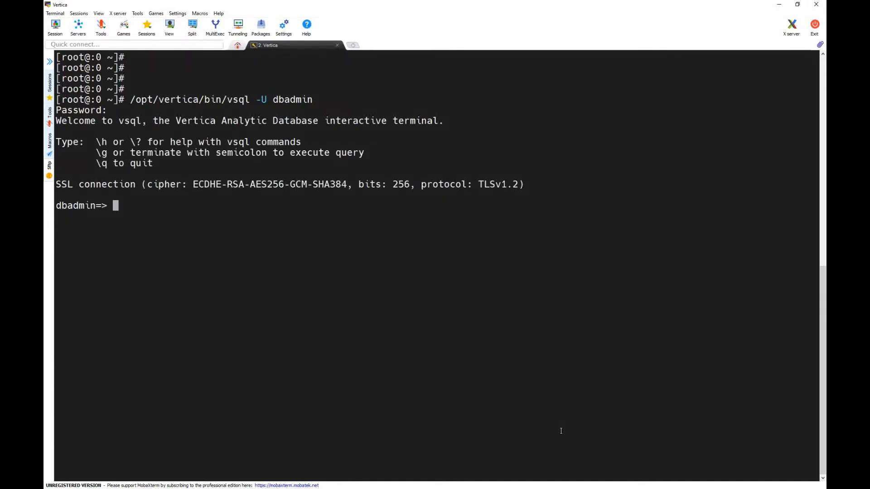
Query Vertica's license in vsql, noting the Community Edition license name, then quit.
text(select GET_COMPLIANCE_STATUS();)
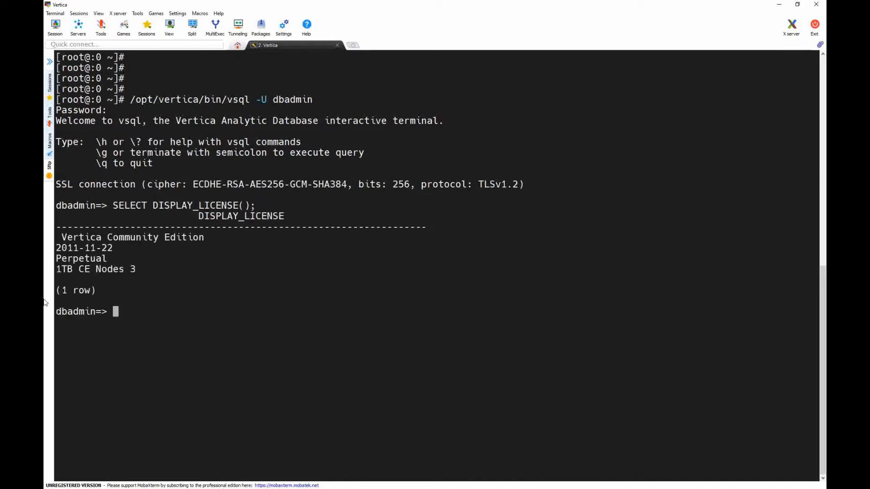
double_click(131, 236)
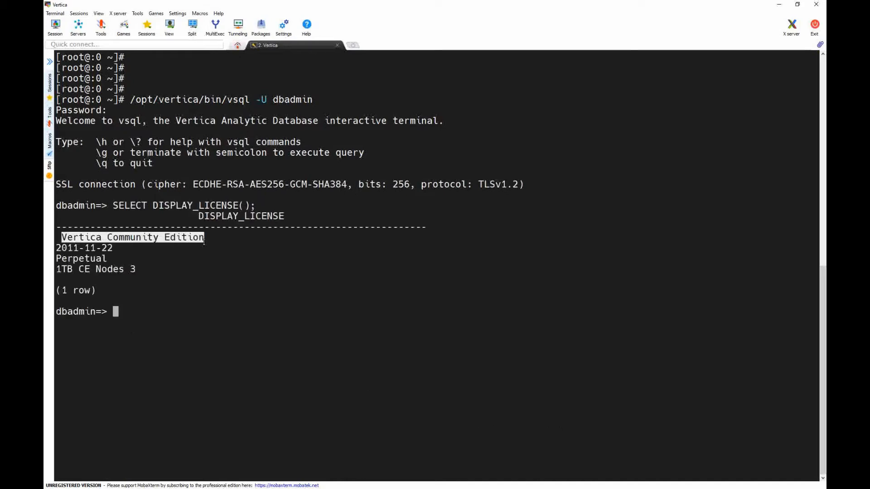
text(\q)
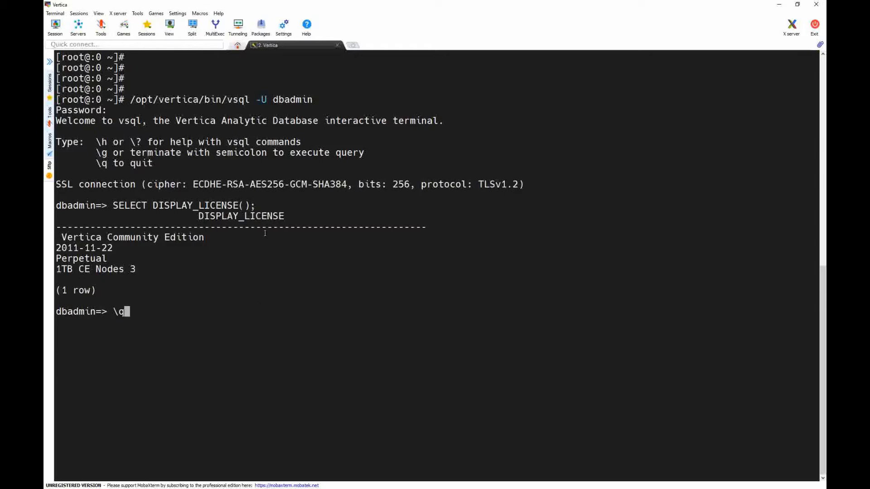
Run GET_COMPLIANCE_STATUS() to confirm the database is compliant, then quit vsql.
text(select GET_COMPLIANCE_STATUS();)
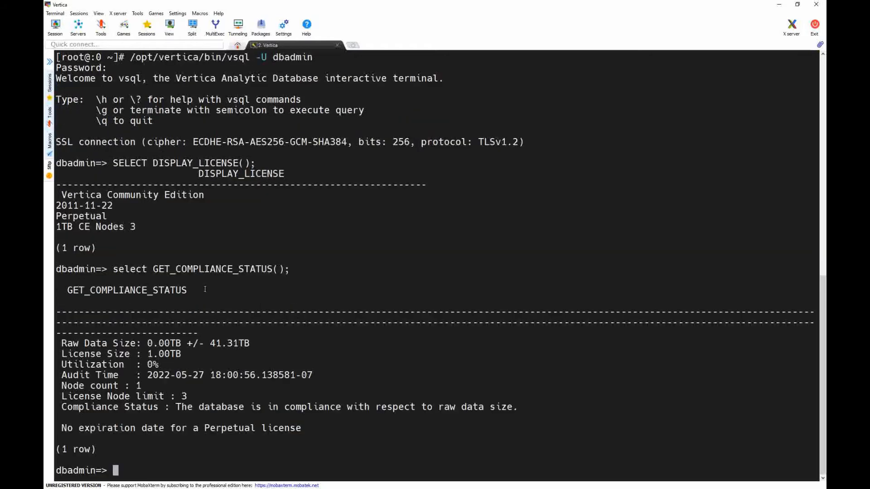
double_click(98, 354)
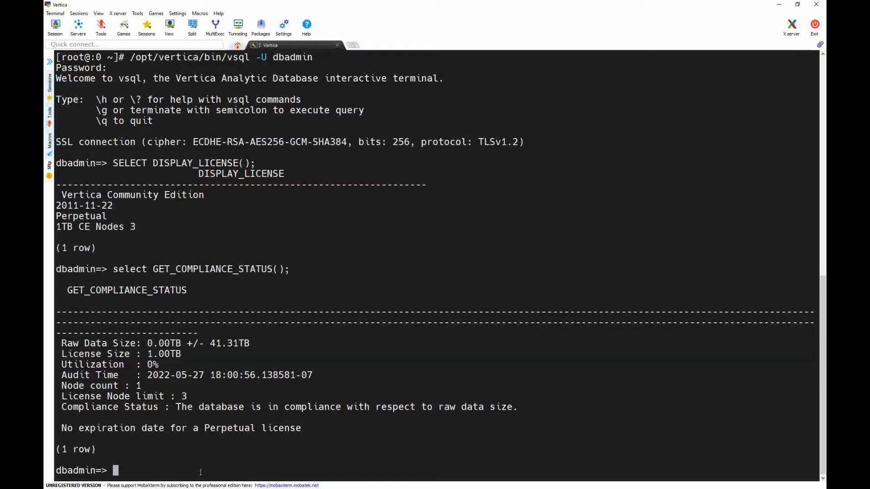
text(\q)
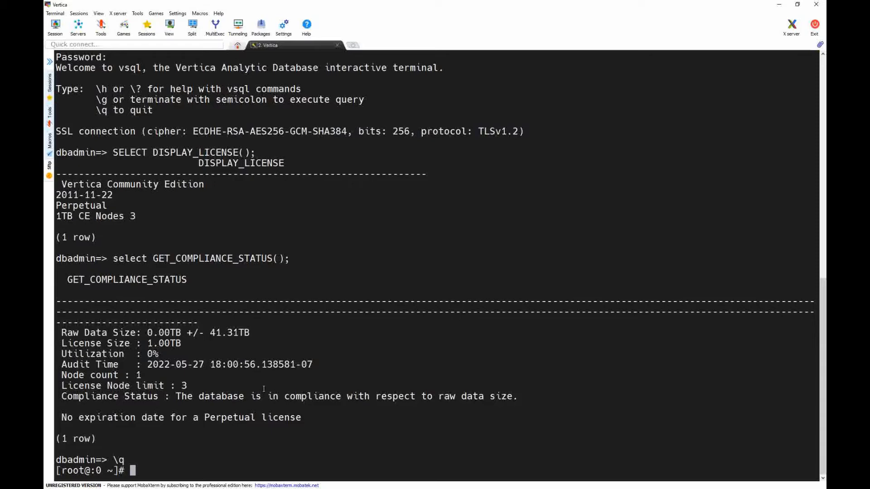
Launch adminTools as dbadmin and enter the Advanced Menu.
text(/opt/vertica/bin/vsql -U dbadmin)
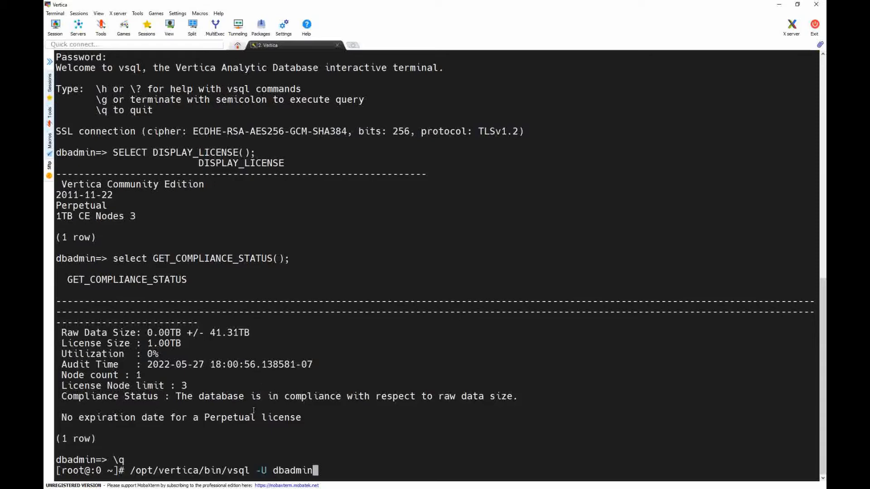
text(su - dbadmin -c "adminTools")
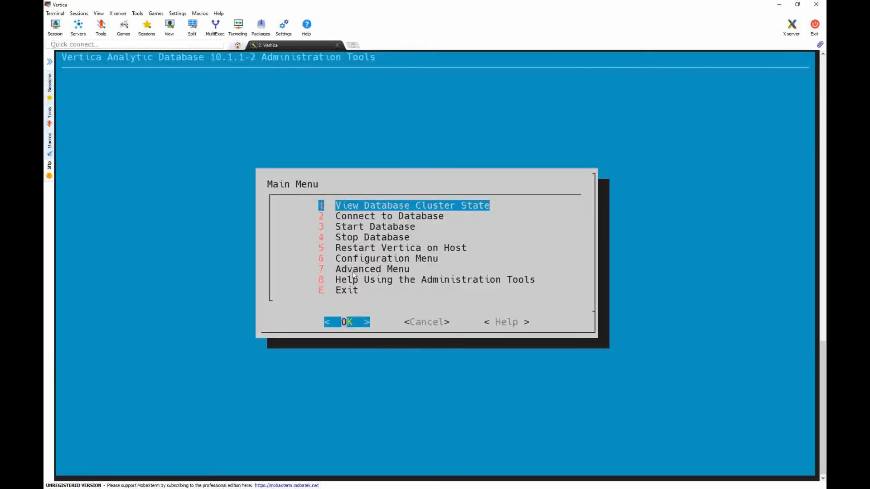
click(372, 269)
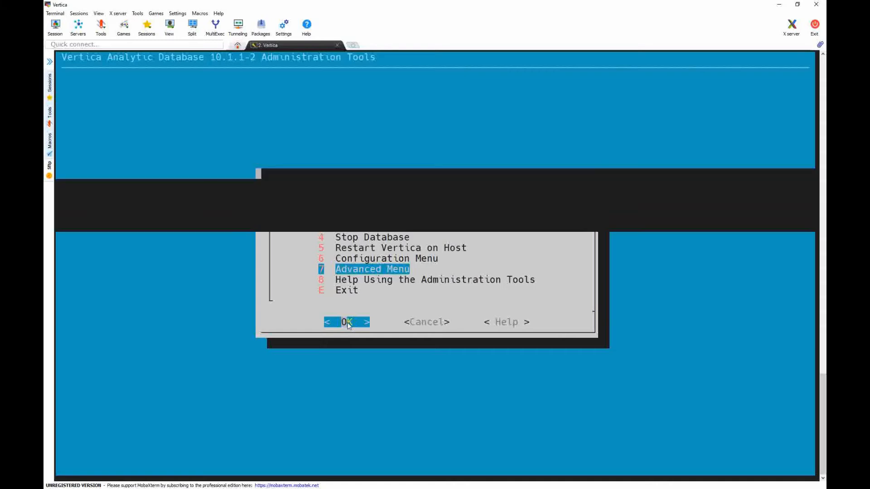
click(345, 323)
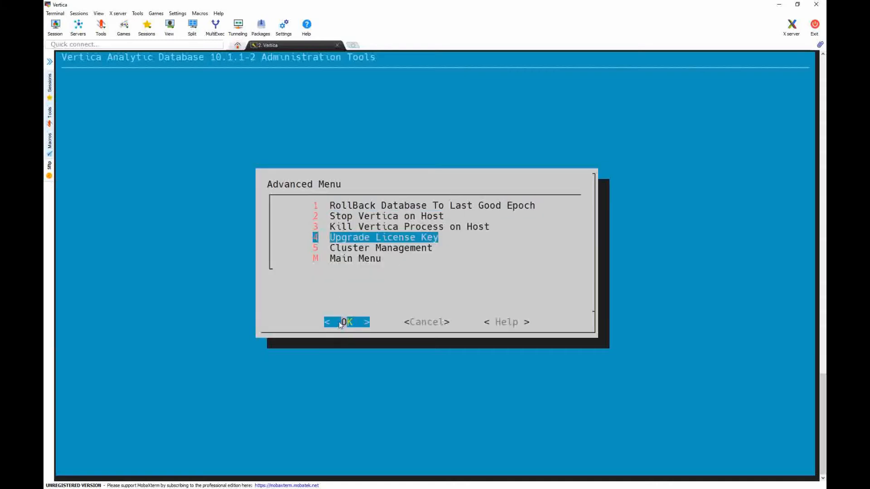
Choose Upgrade License Key and select verticadb as the database to upgrade.
click(346, 323)
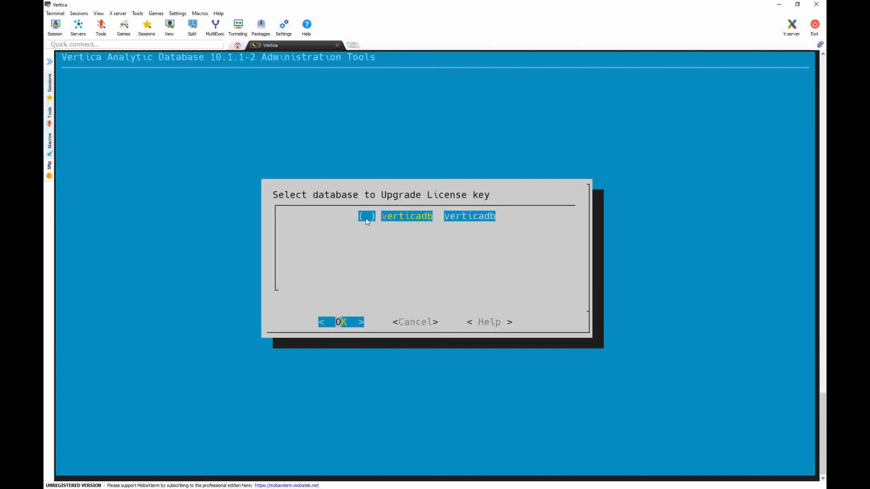
click(365, 216)
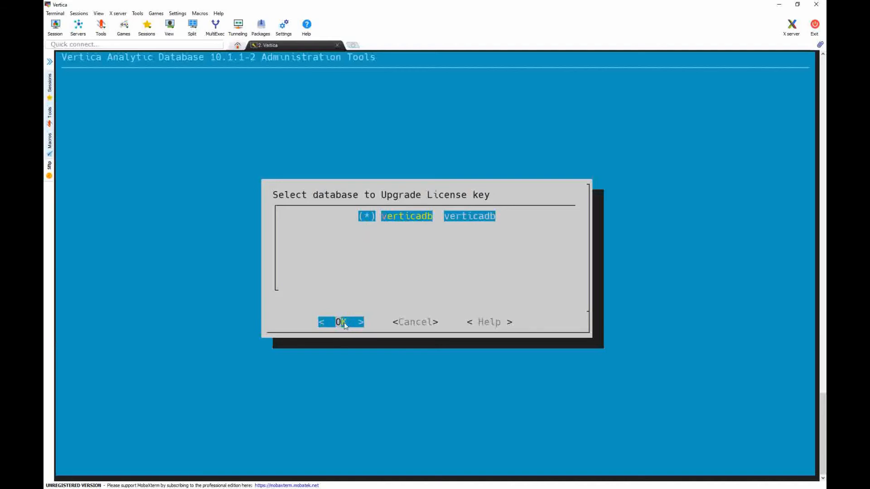
click(341, 322)
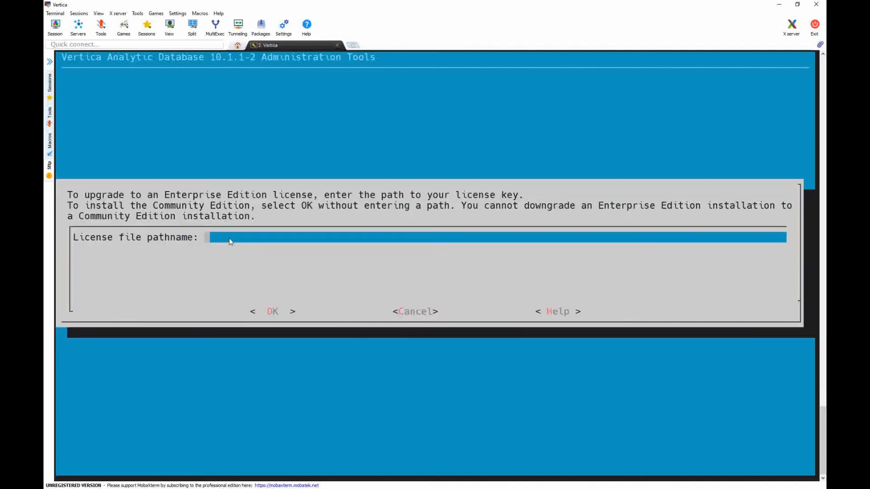
Enter /lic/vlic.xml as the license file pathname and submit it.
text(/)
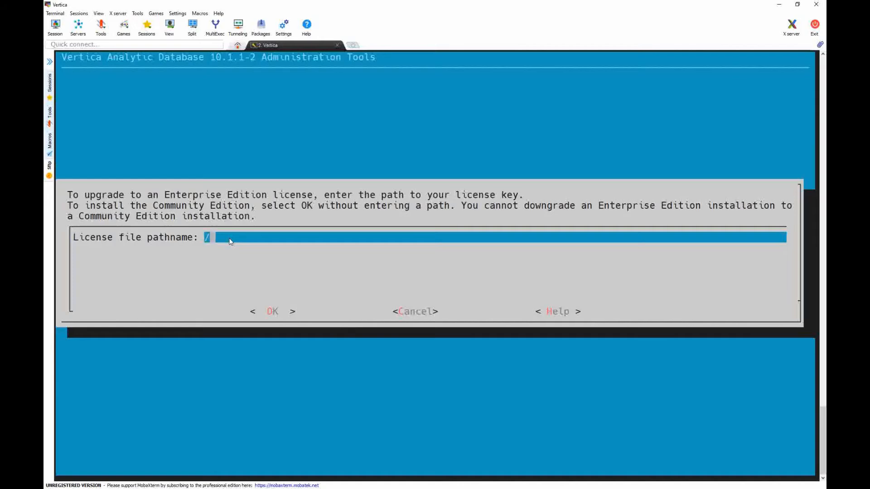
text(l)
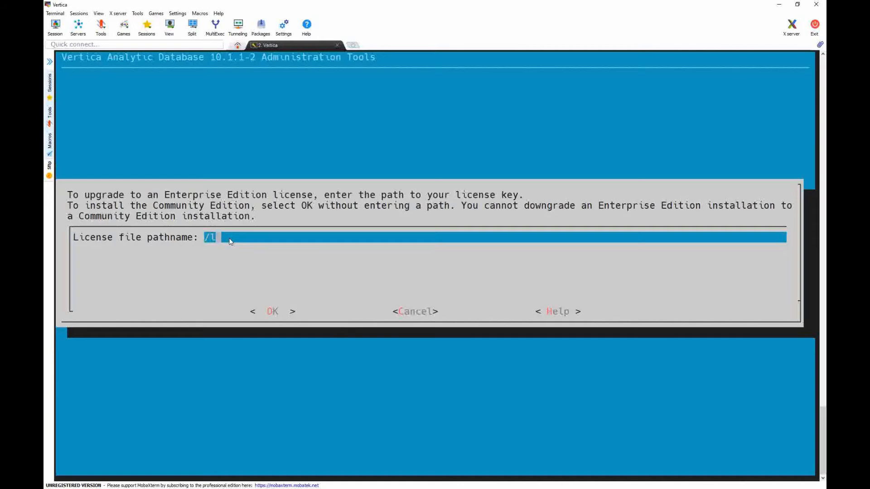
text(ic)
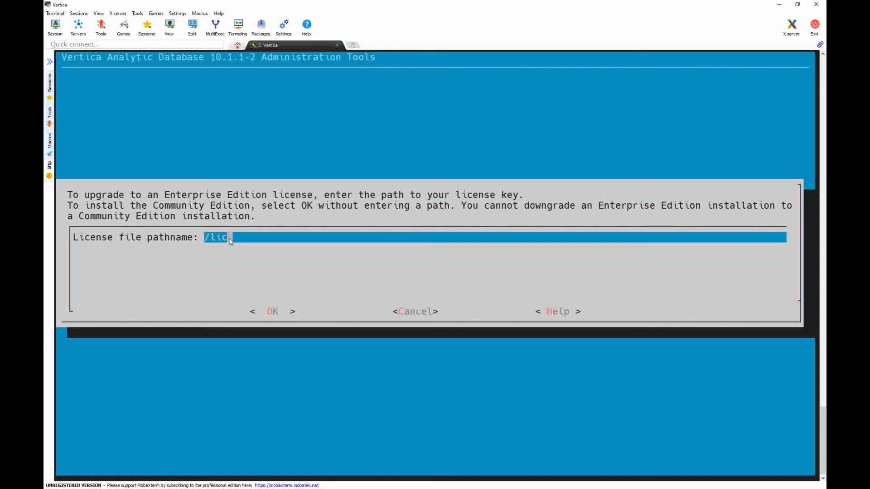
text(/vl)
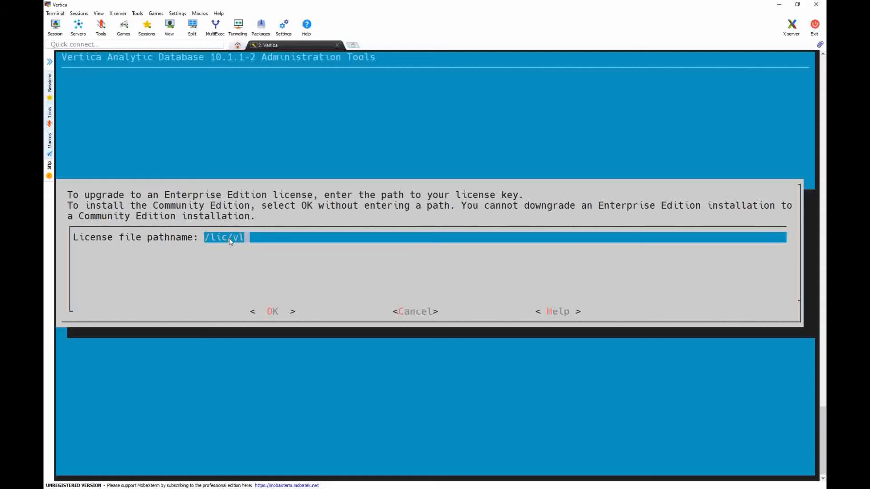
text(ic.xml)
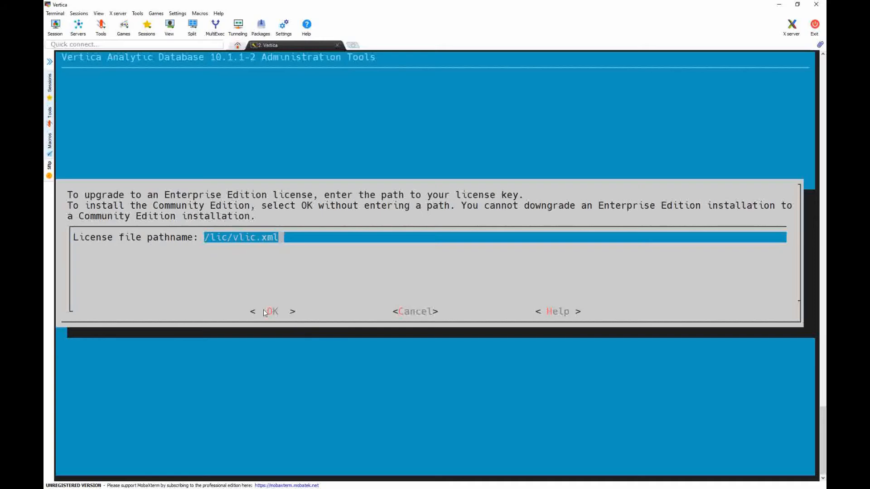
click(271, 311)
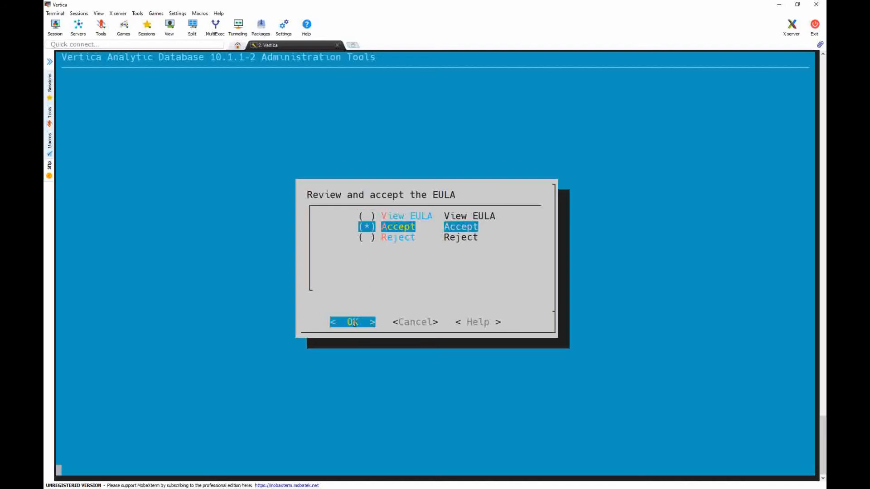
Accept the EULA, submit the database password, and confirm the 20TB Vertica Systems license summary.
click(352, 321)
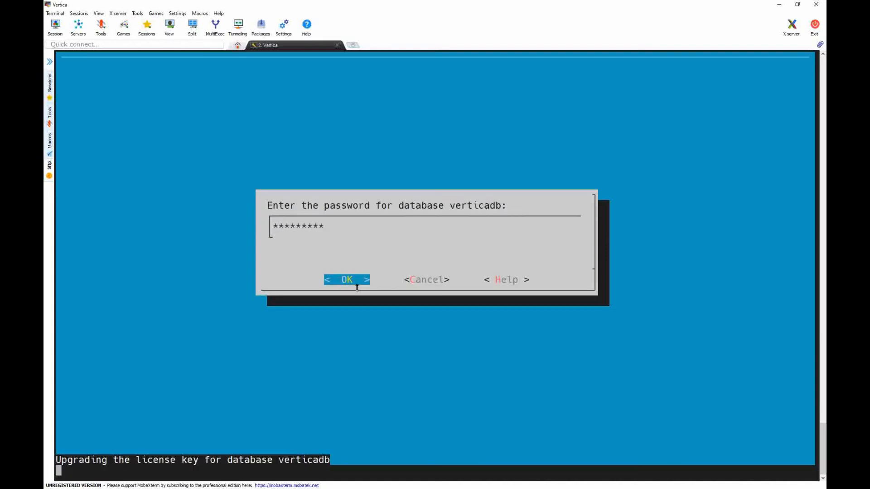
click(346, 280)
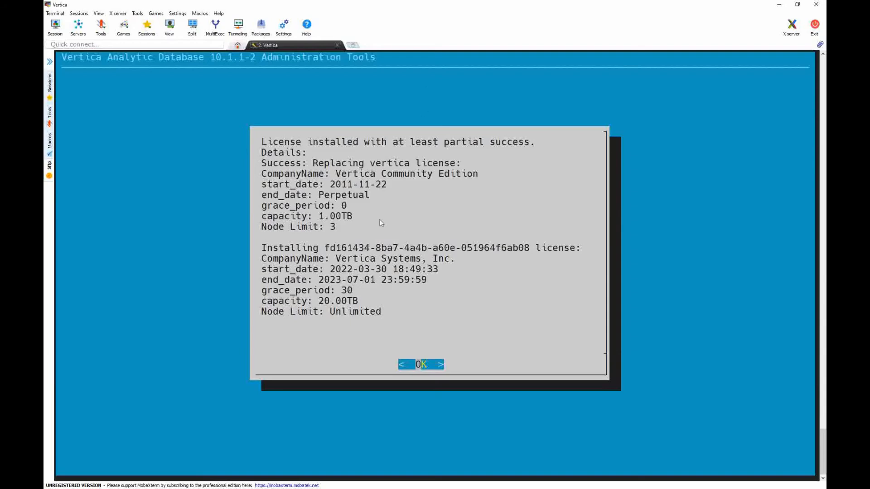
mouse_move(414, 351)
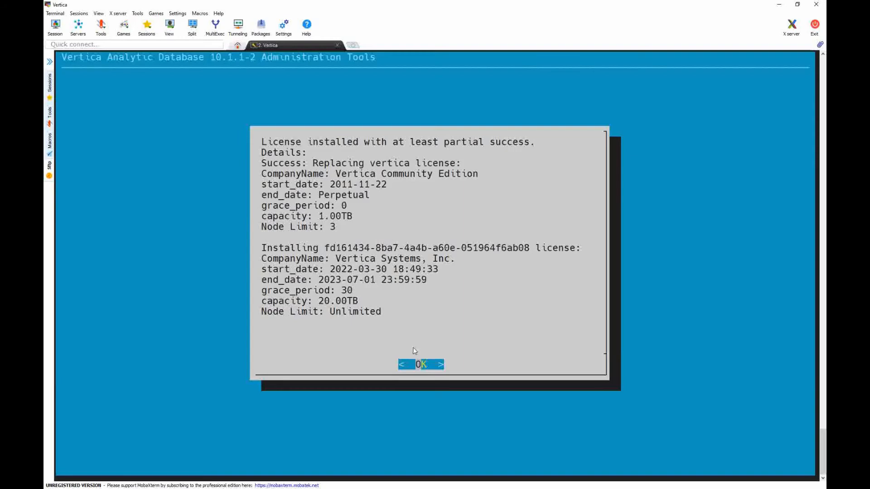
click(419, 365)
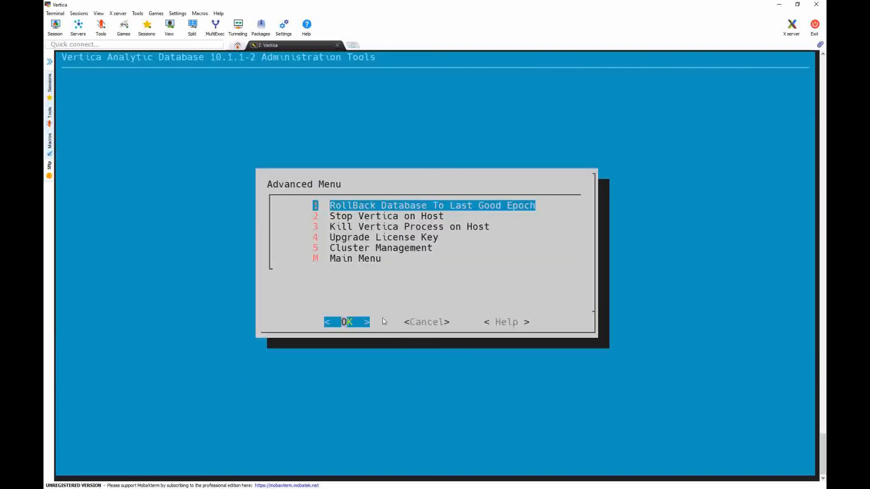
mouse_move(400, 326)
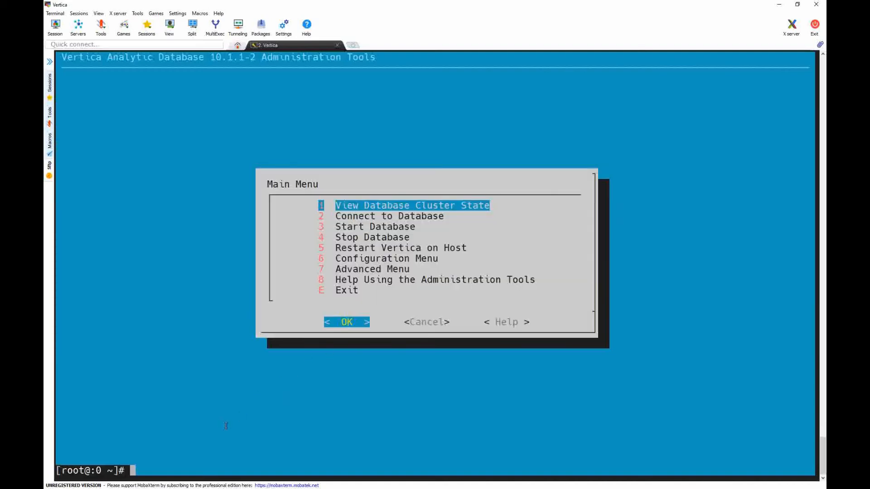
Clear the terminal and return from adminTools to the shell as dbadmin.
text(clear)
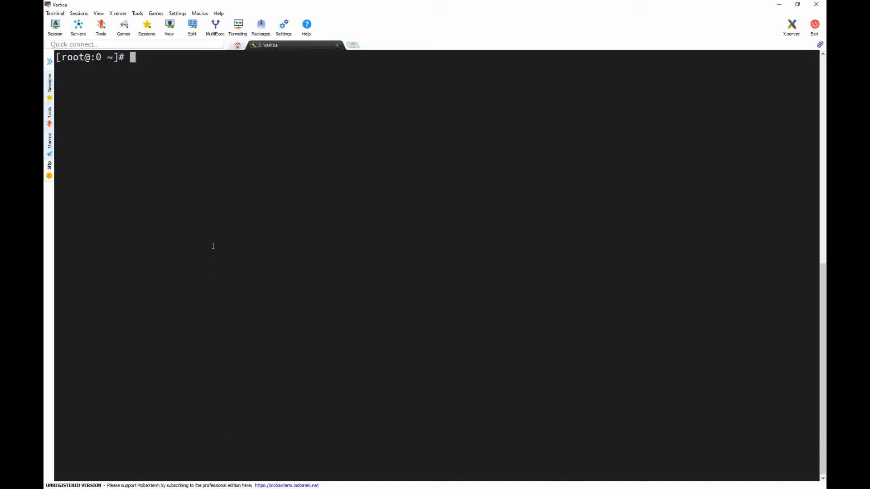
text(clear)
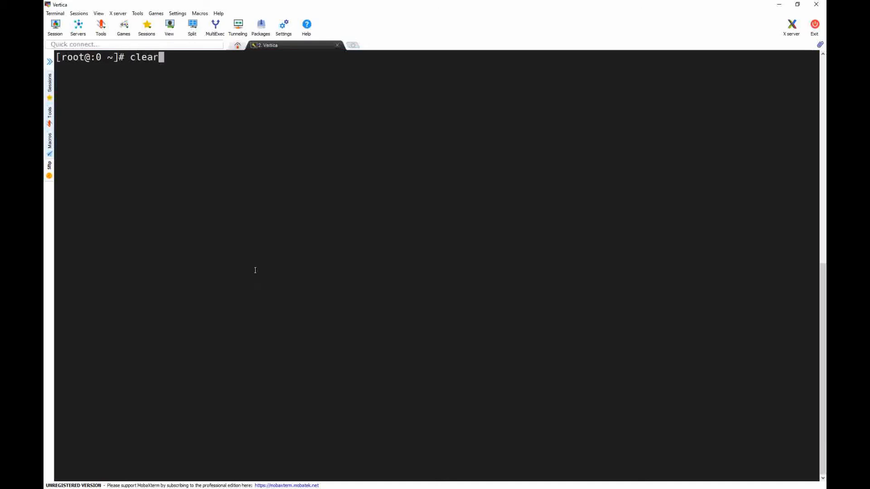
text(su - dbadmin -c "adminTools")
text(\q)
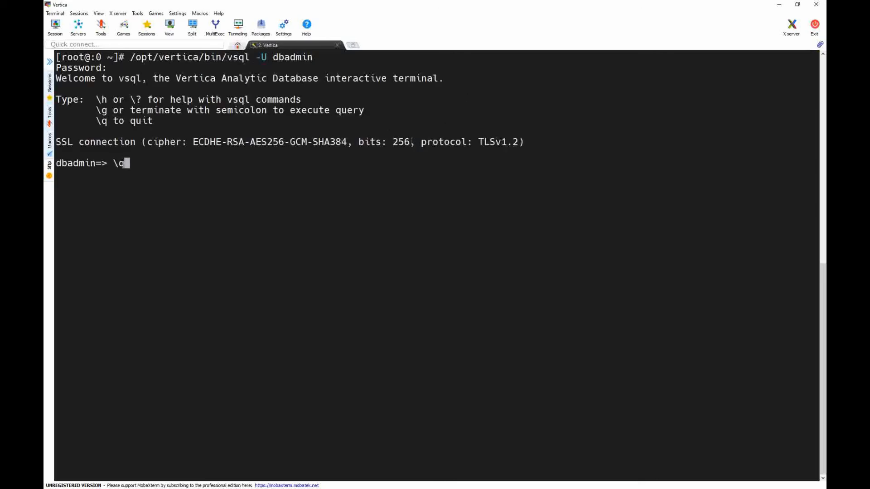
Run DISPLAY_LICENSE() showing Vertica Systems, Inc. 20TB, then query GET_COMPLIANCE_STATUS().
text(SELECT DISPLAY_LICENSE();)
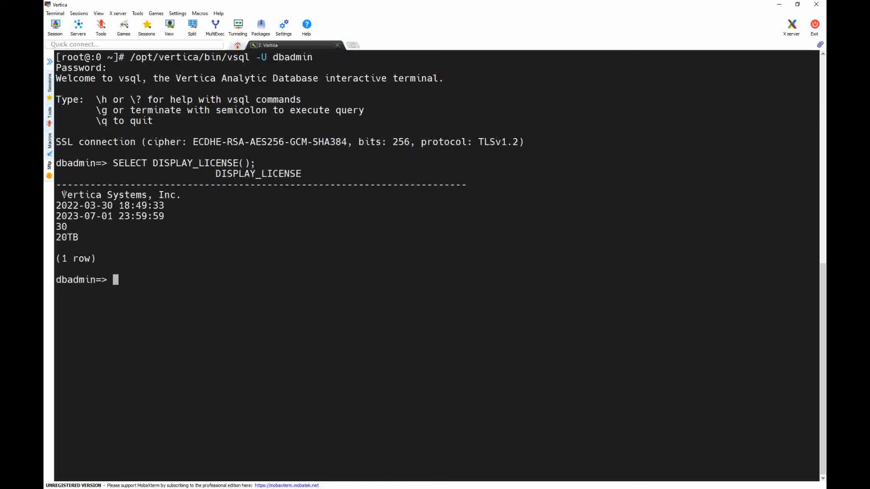
double_click(118, 195)
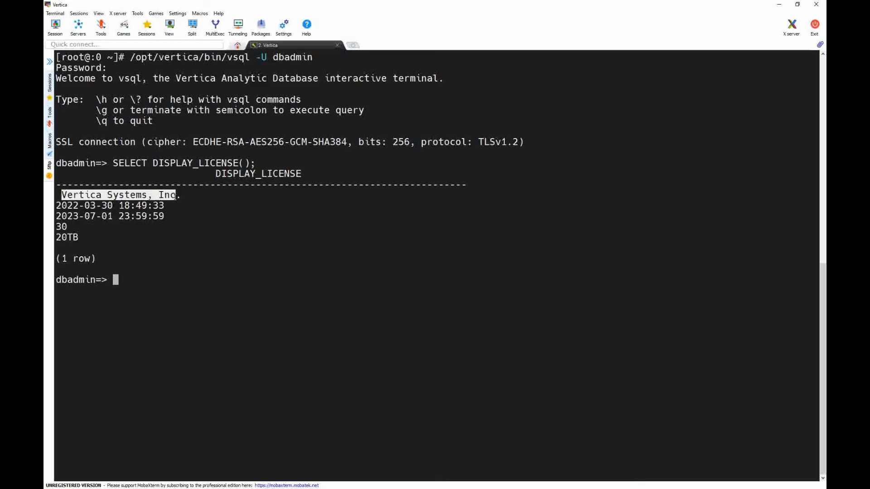
text(SELECT DISPLAY_LICENSE();)
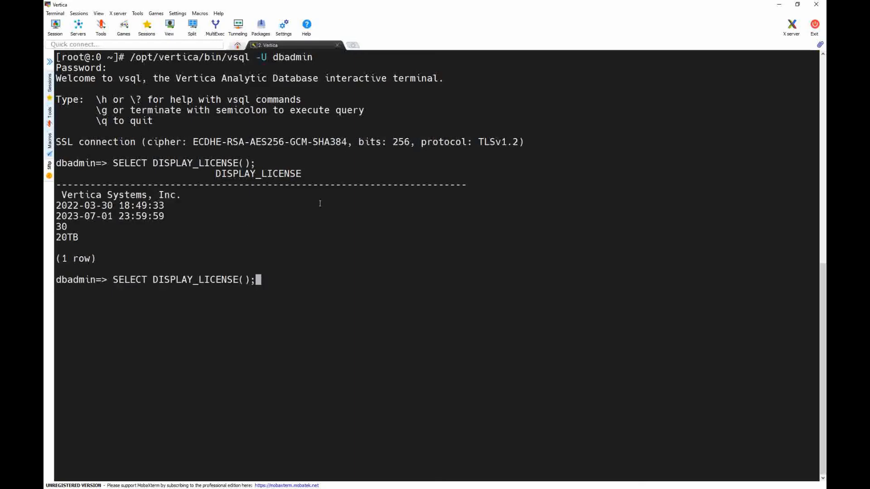
text(select GET_COMPLIANCE_STATUS();)
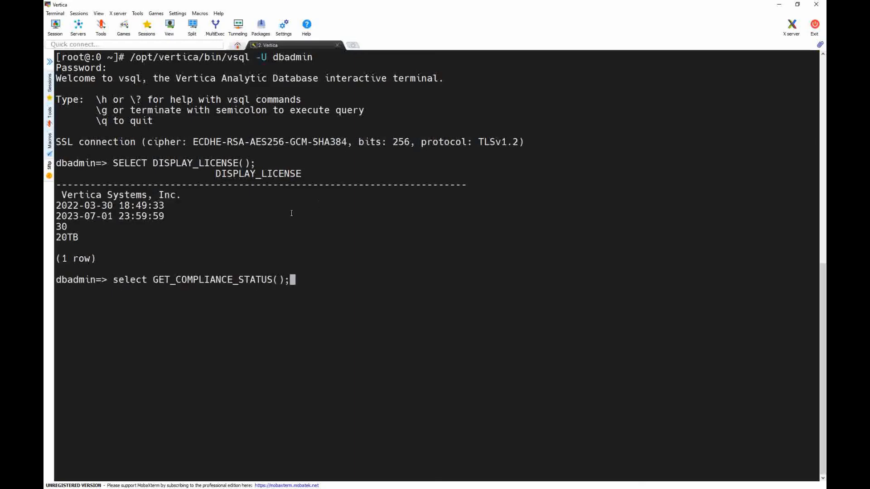